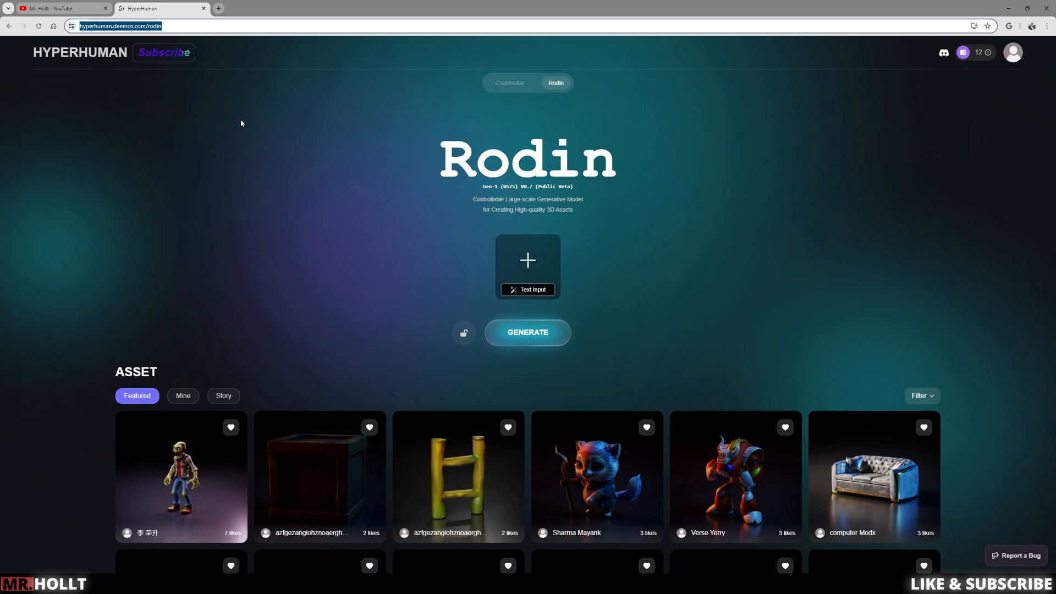
mouse_move(527, 261)
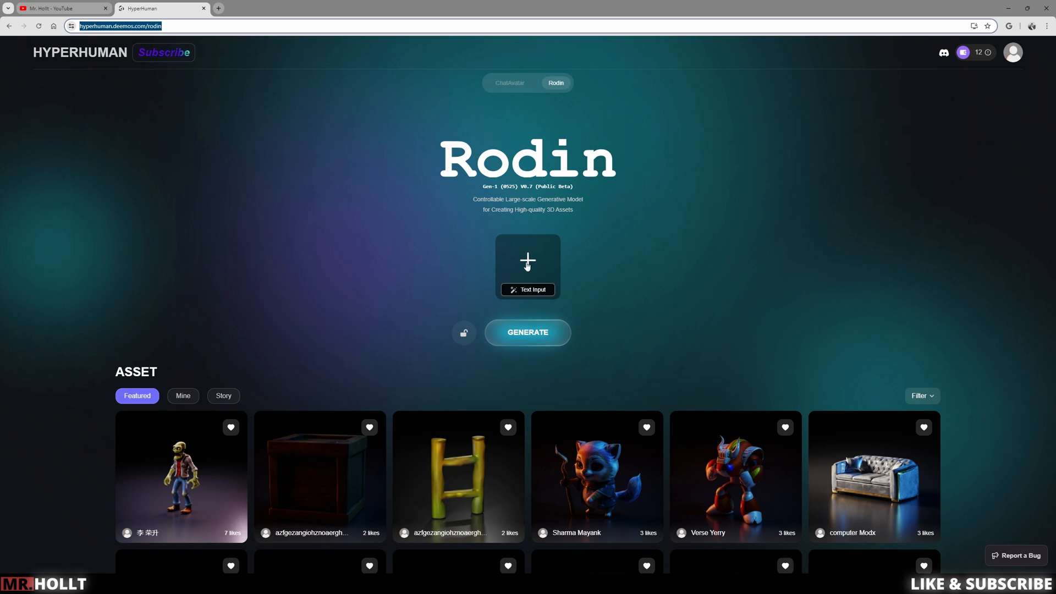
mouse_move(499, 298)
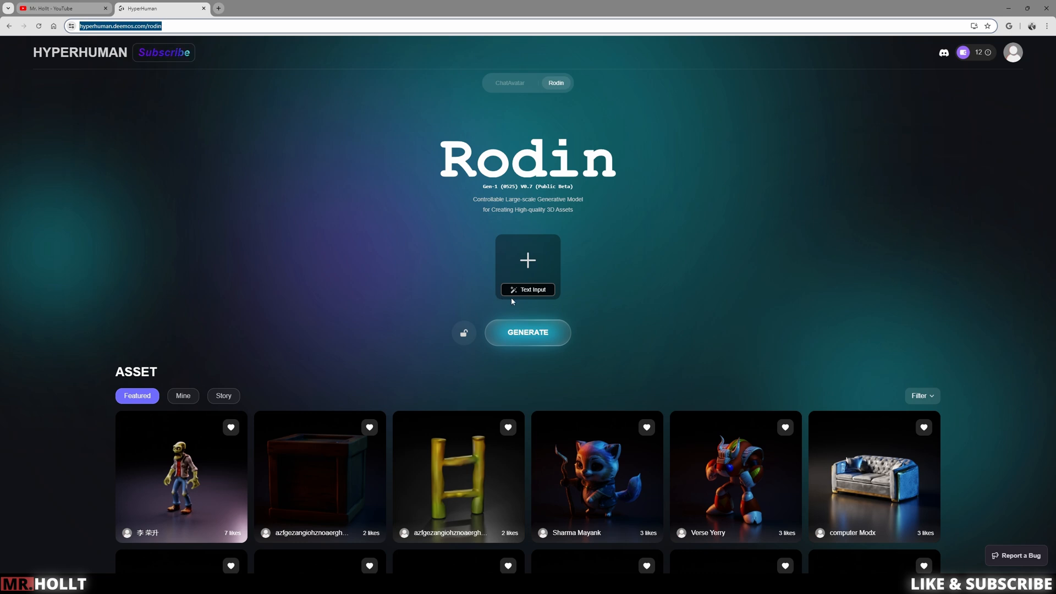
mouse_move(536, 270)
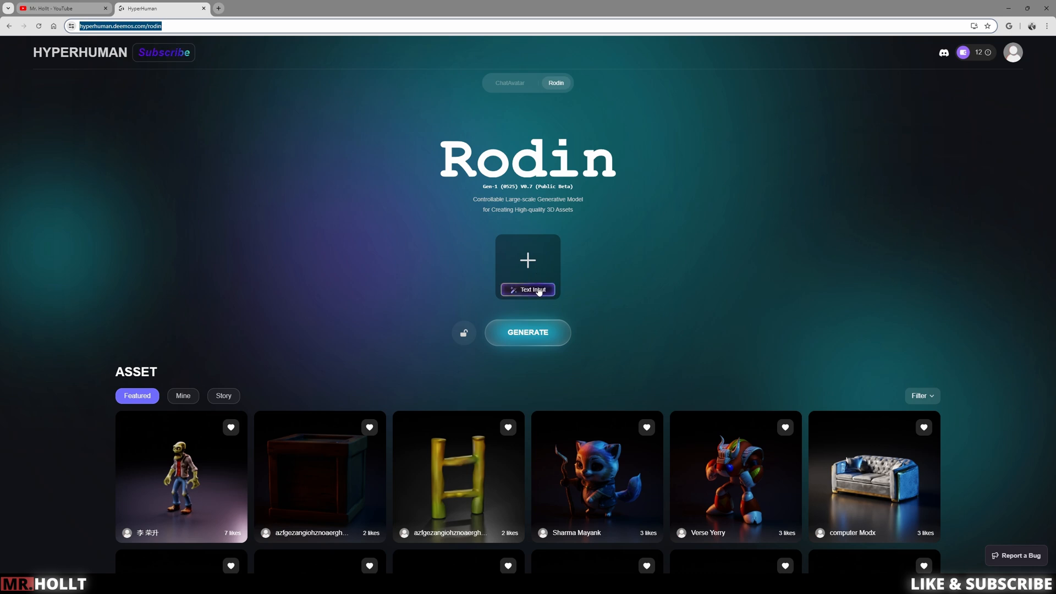
Generate a Rodin reference image from the prompt 'Cute little blue alien'
click(527, 290)
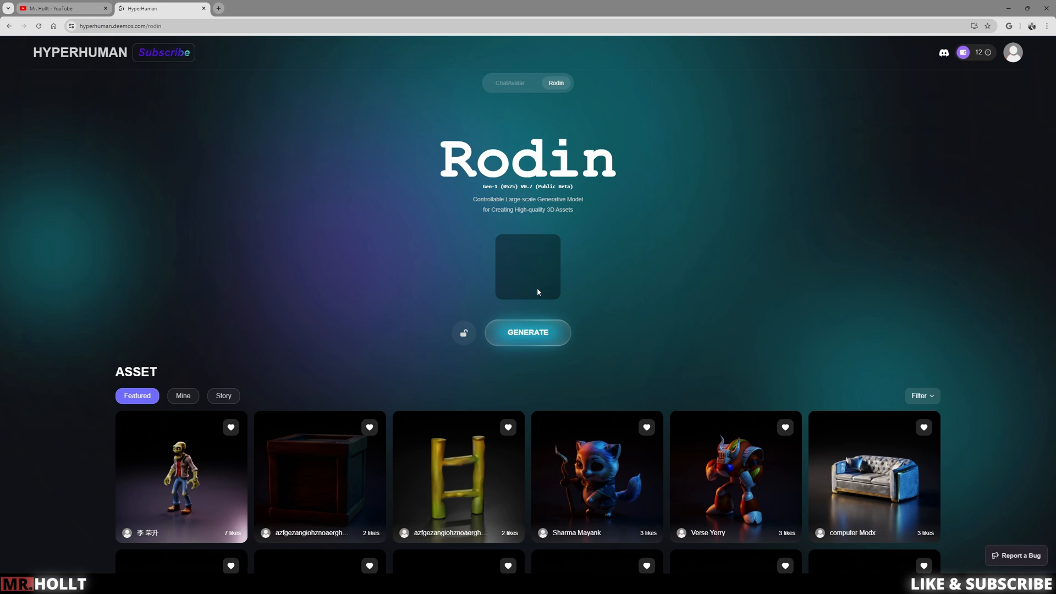
click(527, 266)
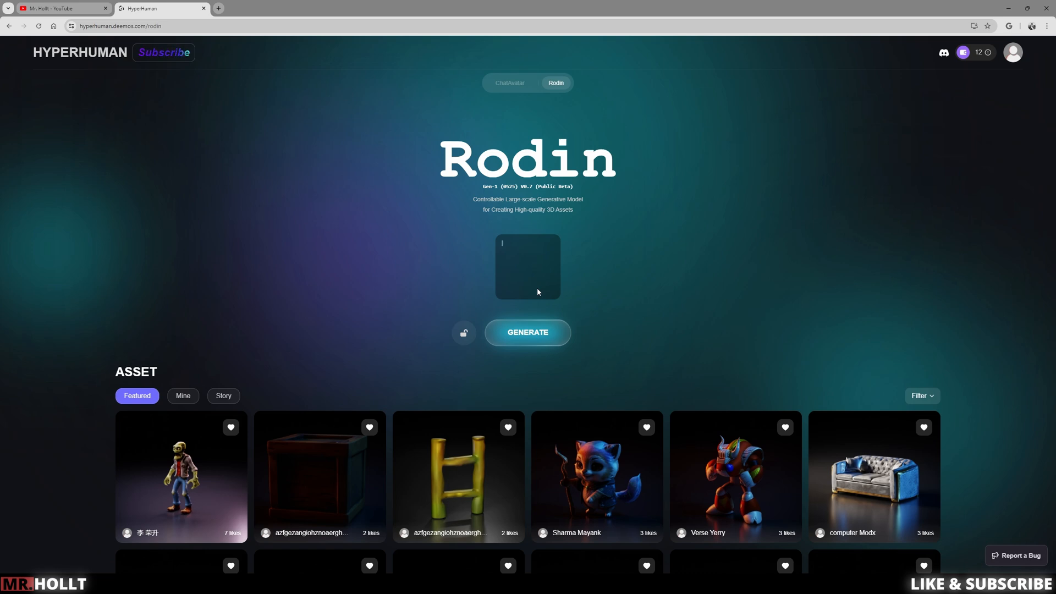
text(Little Blu)
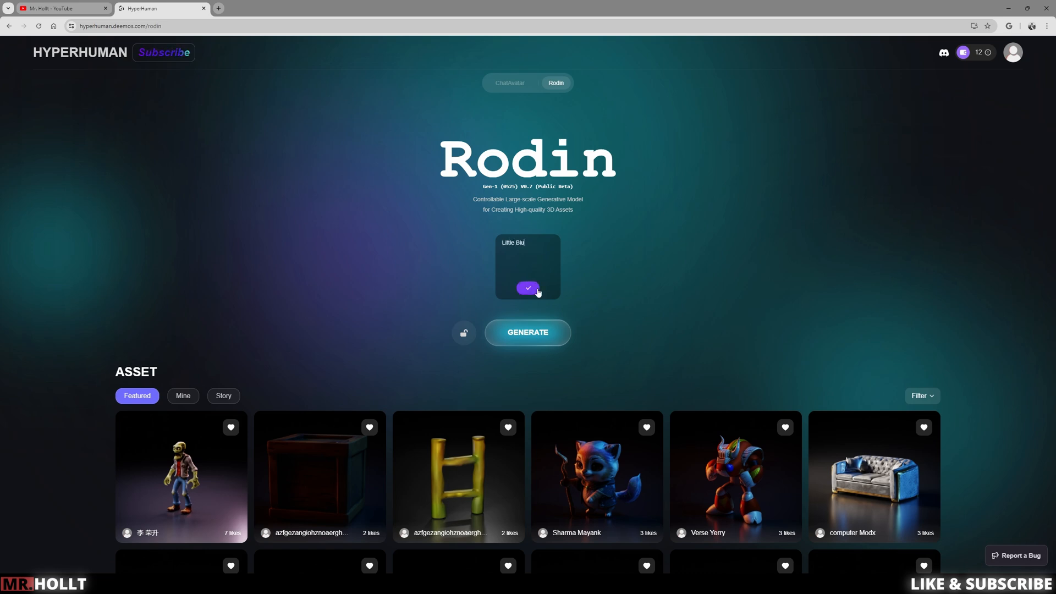
click(528, 288)
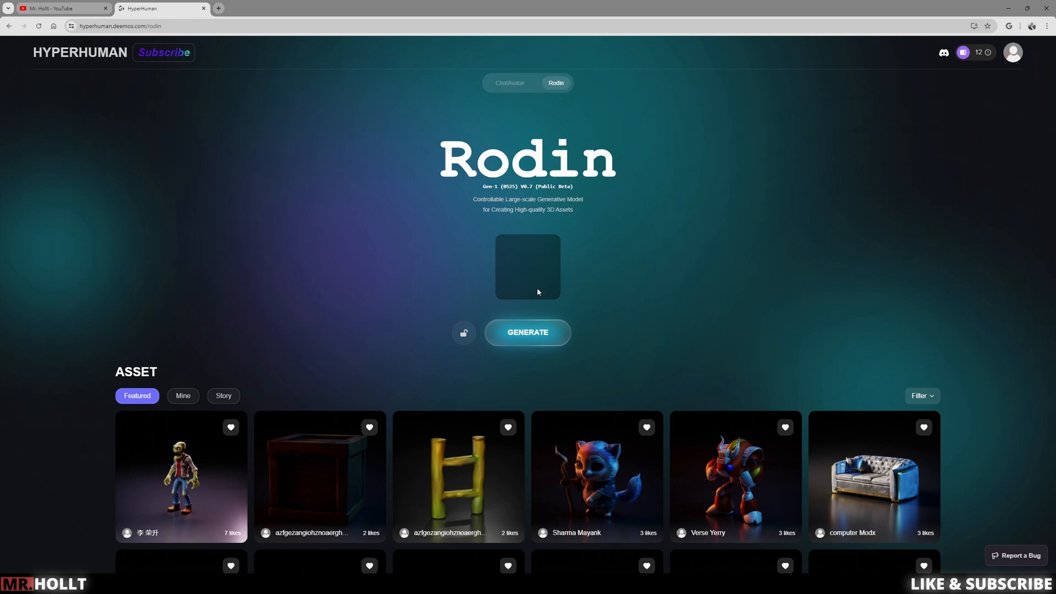
text(Cute little blue alien)
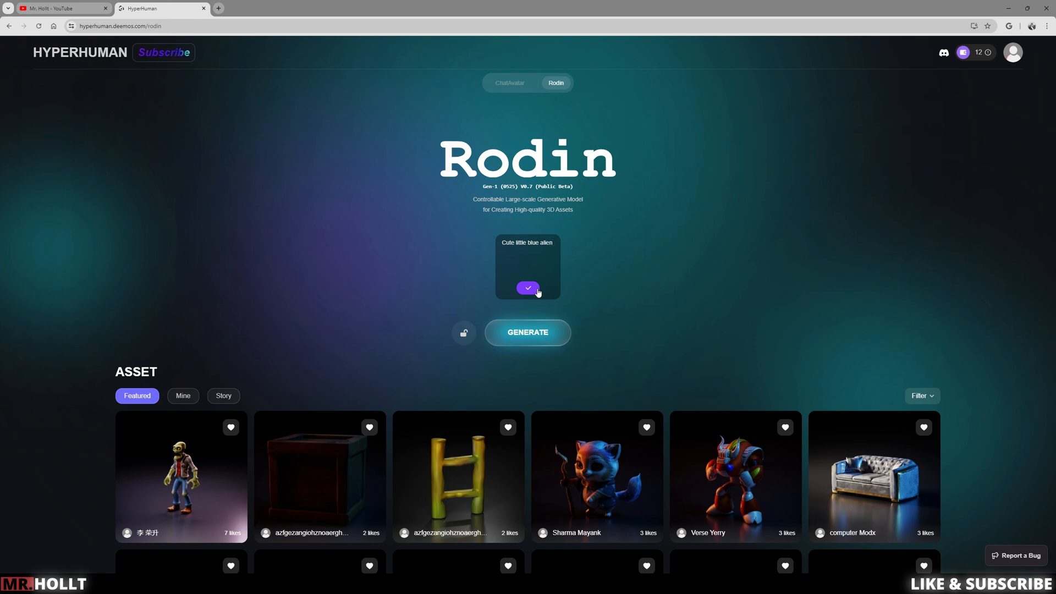
click(528, 288)
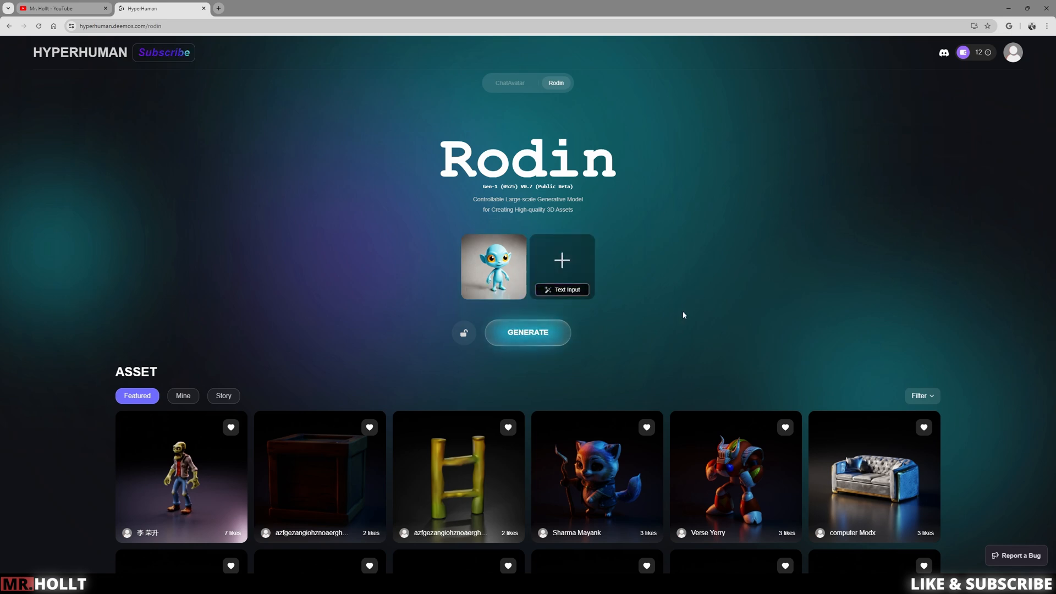
Generate the grey 3D alien model and save the reference image to the Desktop
click(528, 332)
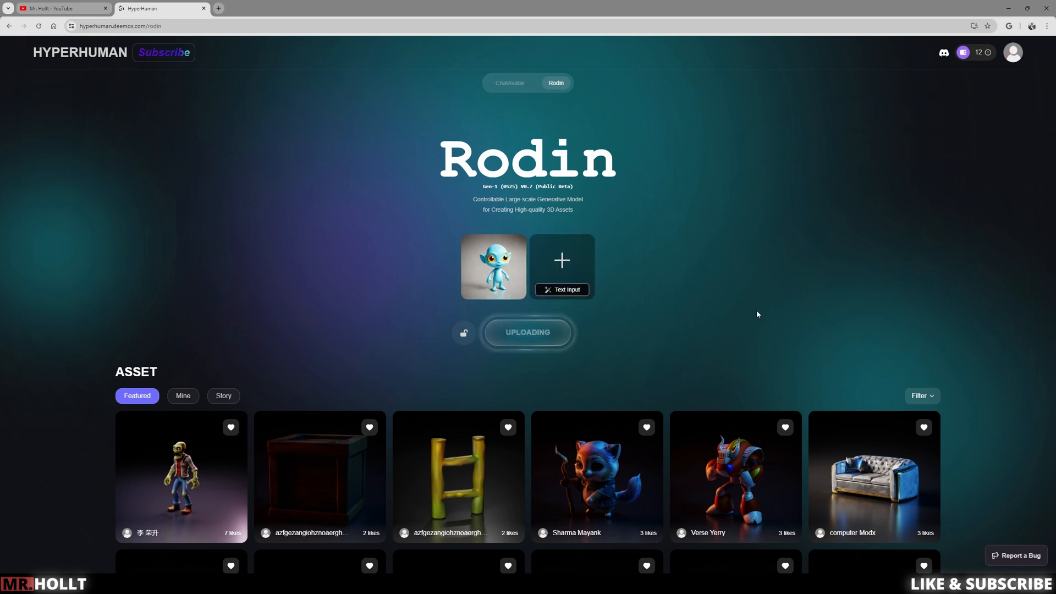
click(493, 266)
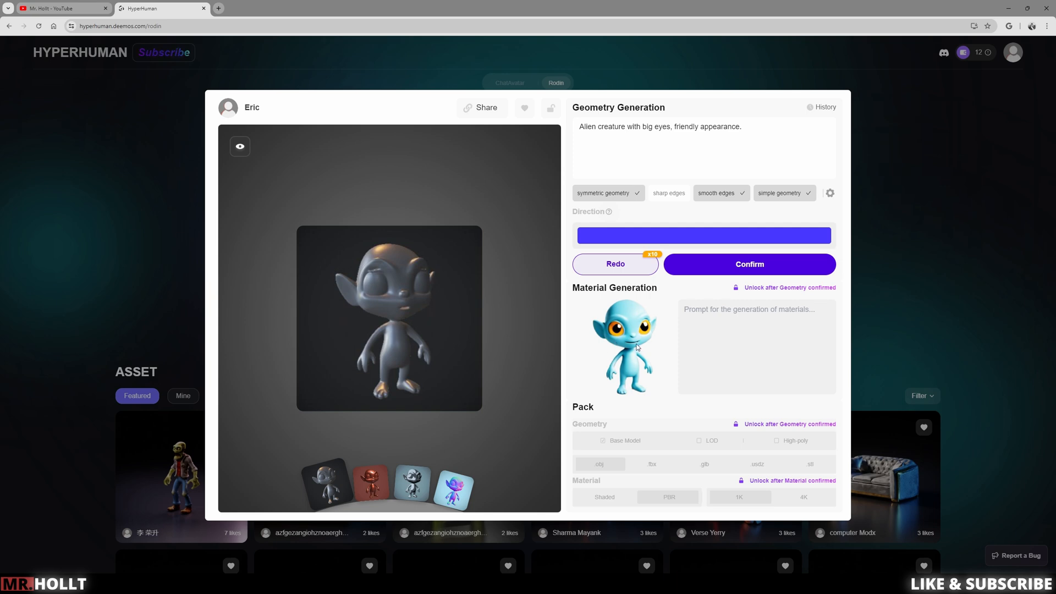
right_click(627, 347)
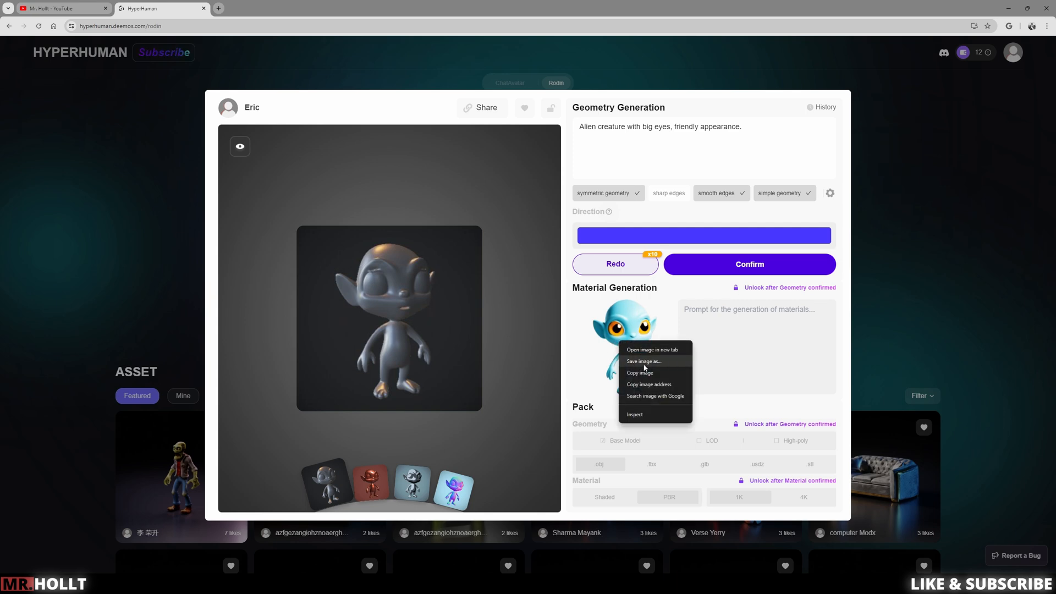
click(643, 361)
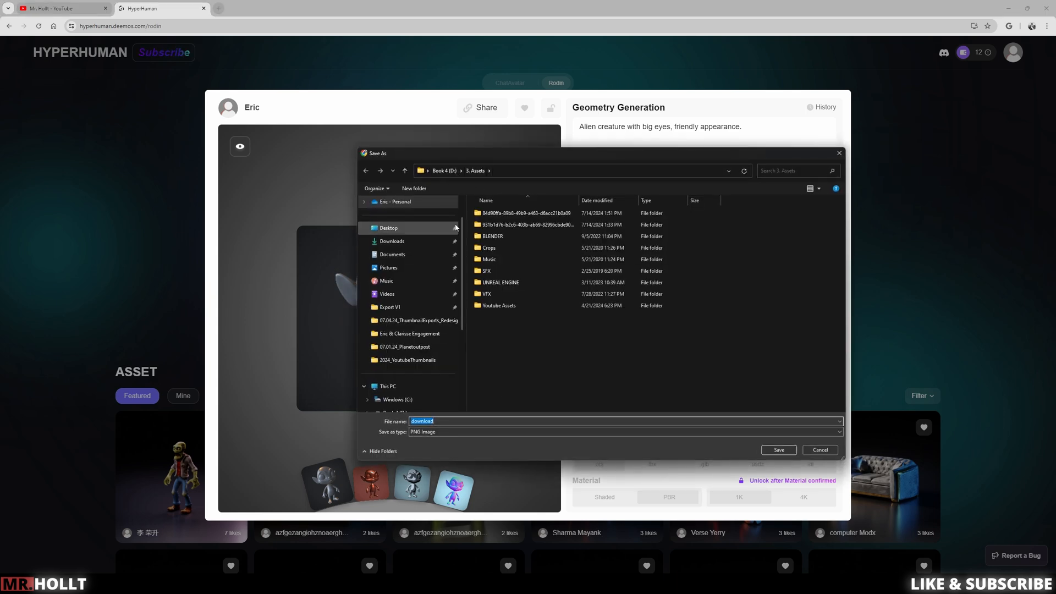
click(778, 449)
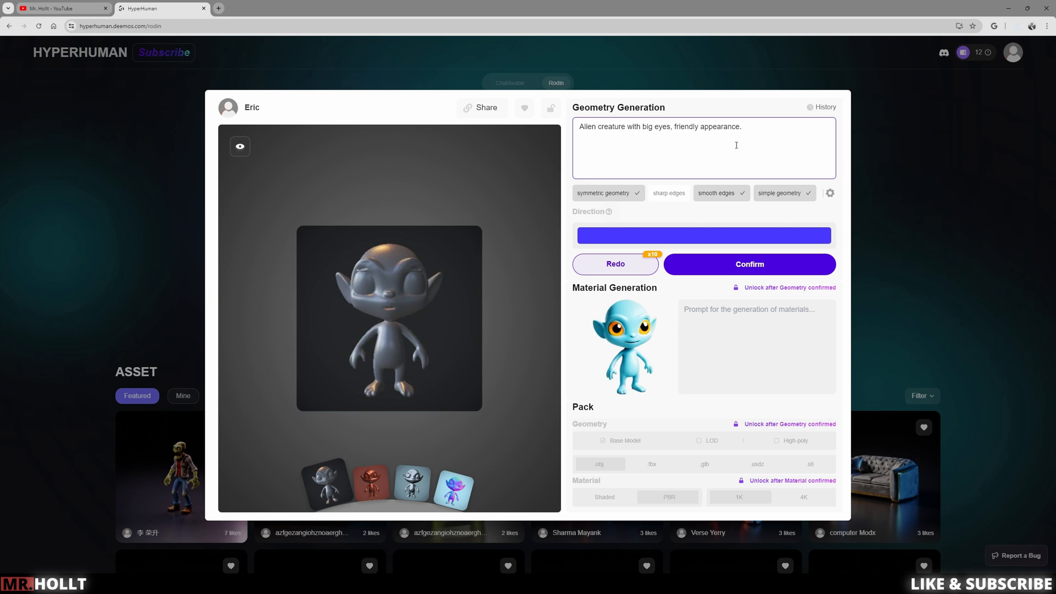
mouse_move(767, 134)
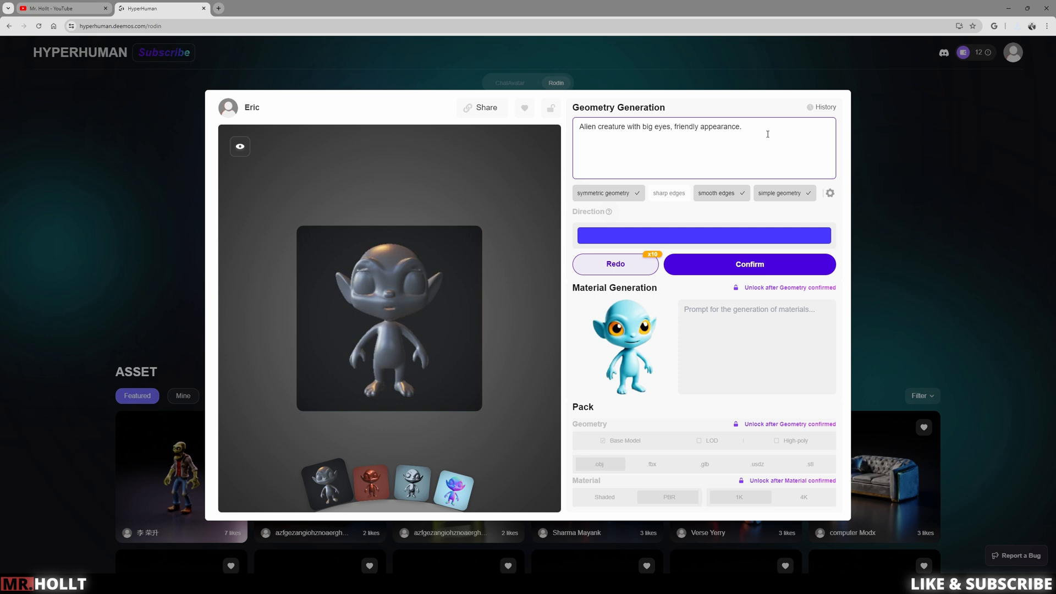
mouse_move(416, 330)
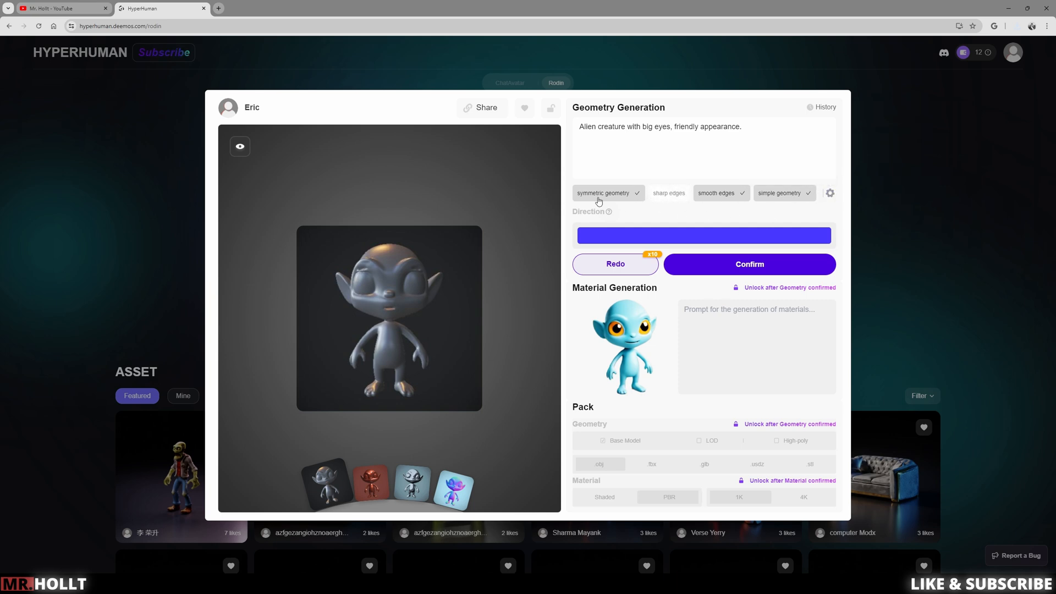
mouse_move(813, 205)
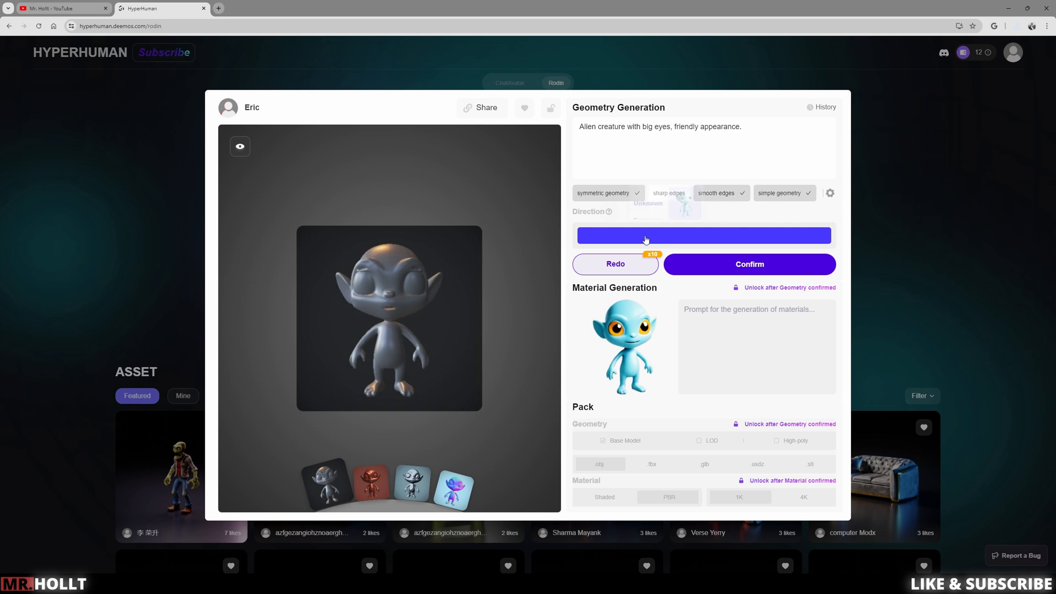
mouse_move(749, 264)
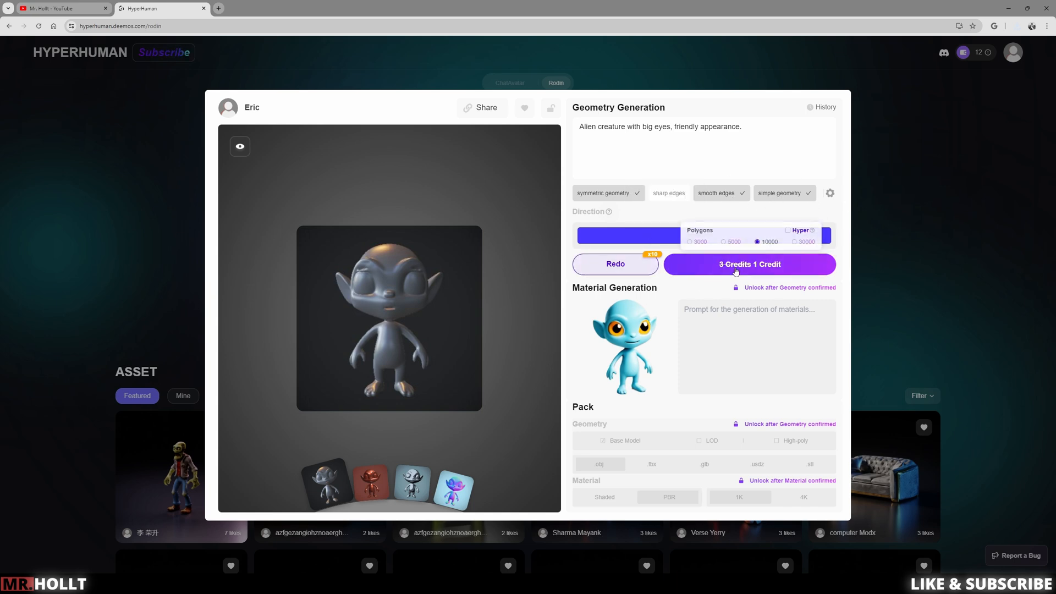
Confirm the generated higher-detail alien geometry to unlock material generation
click(747, 263)
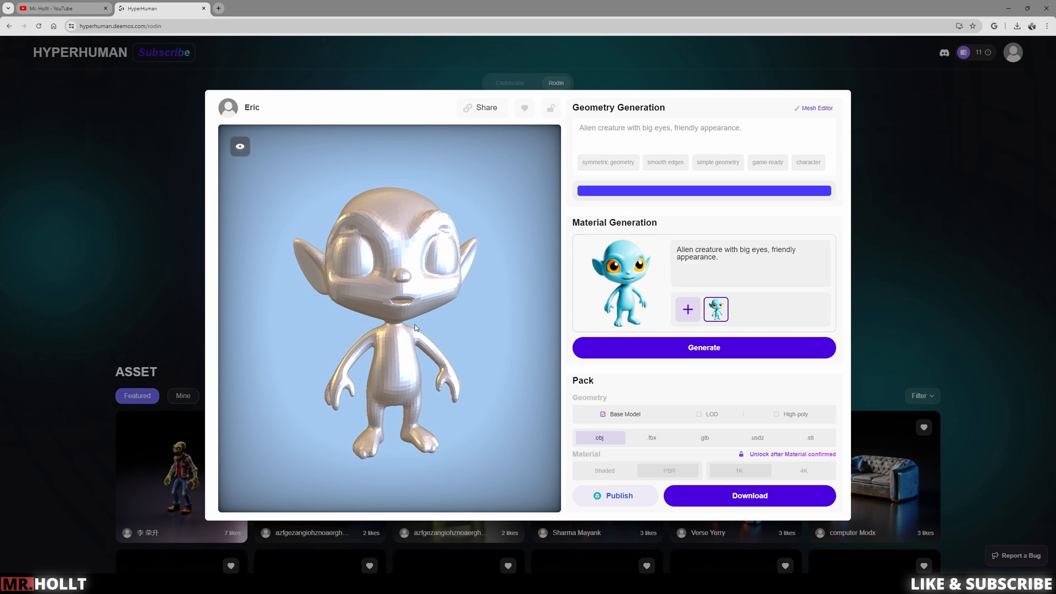
Generate the blue, orange-eyed material for 1 credit, view it from the front, and confirm
click(749, 263)
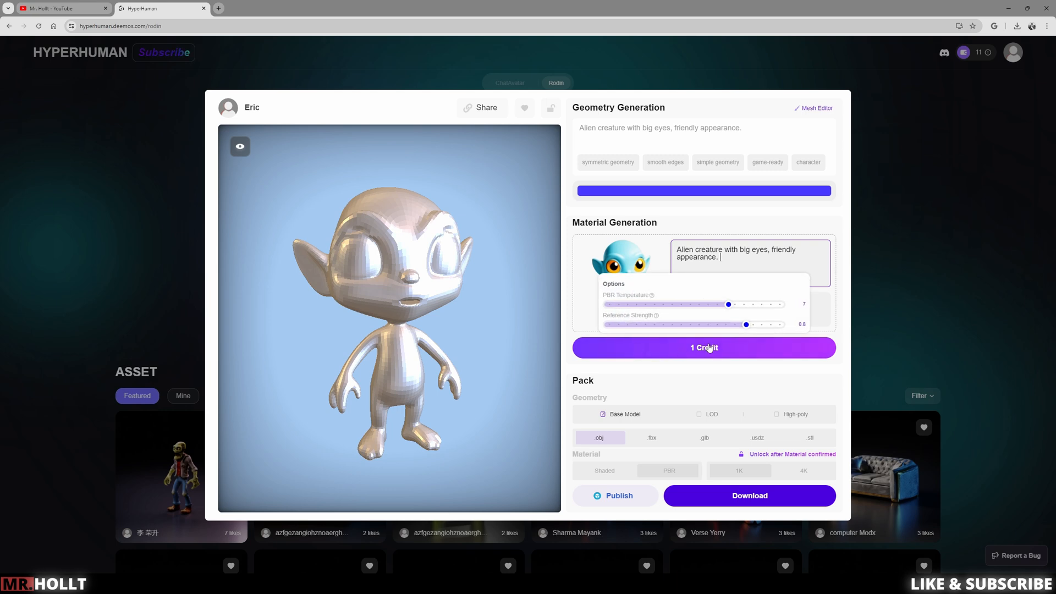
click(703, 347)
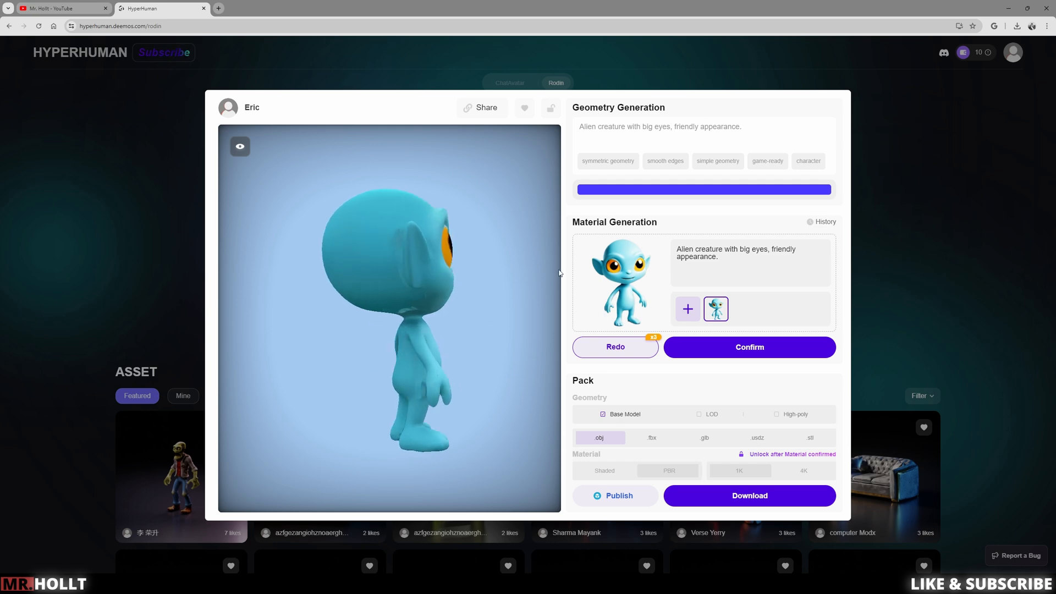
drag(559, 273, 366, 285)
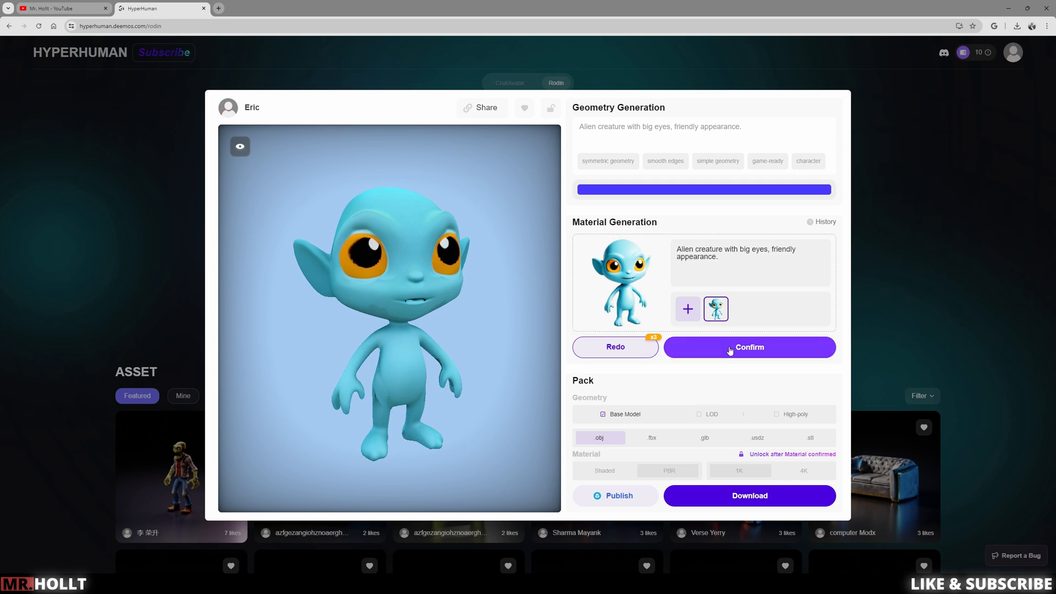
click(749, 347)
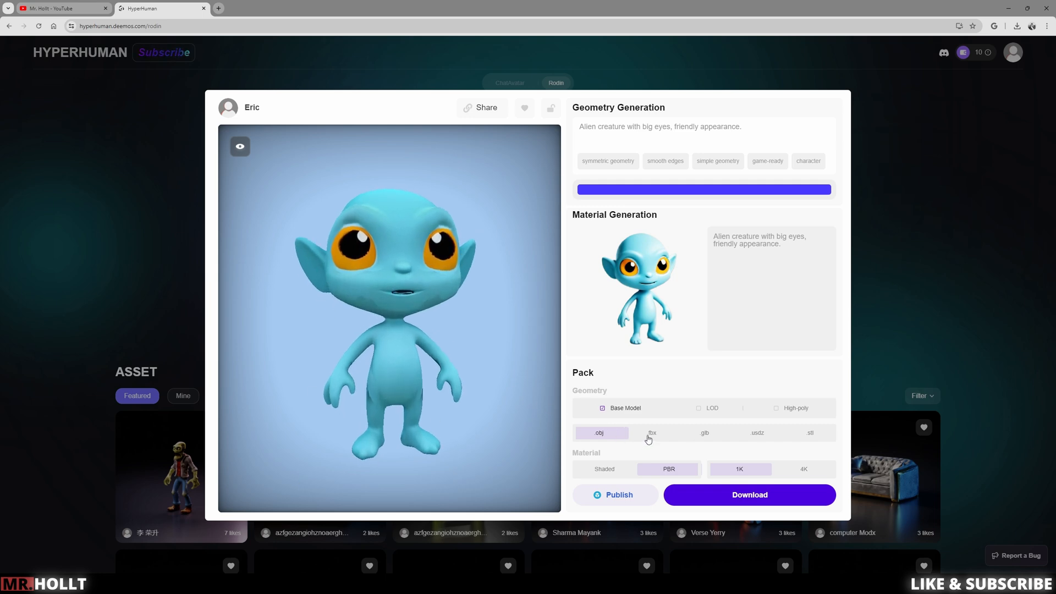
Choose fbx format with PBR 1K textures for the alien model download
click(651, 432)
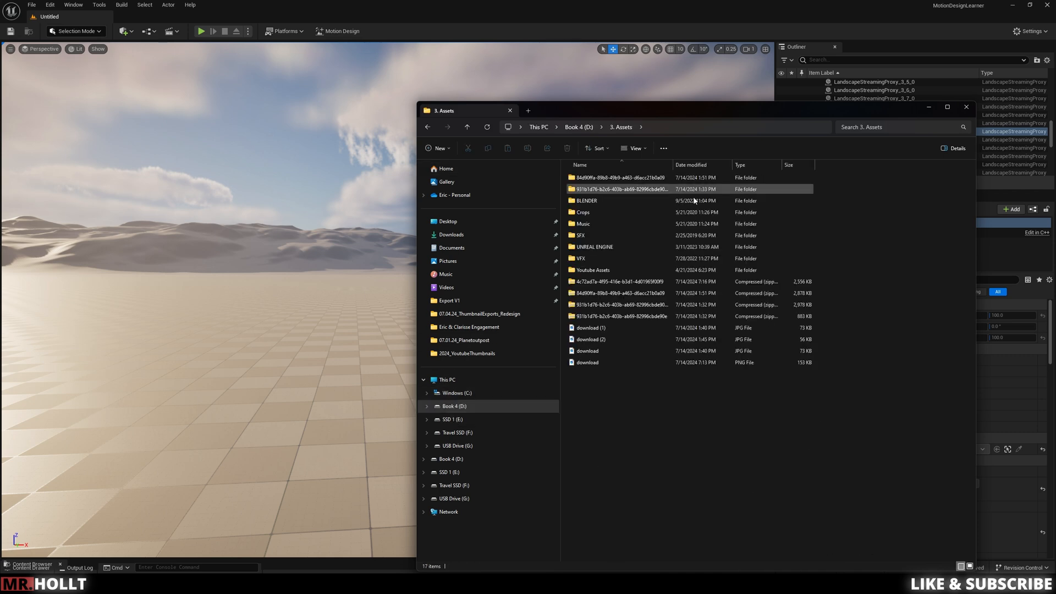
Open the downloaded alien folder containing base.fbx and its texture maps
click(616, 281)
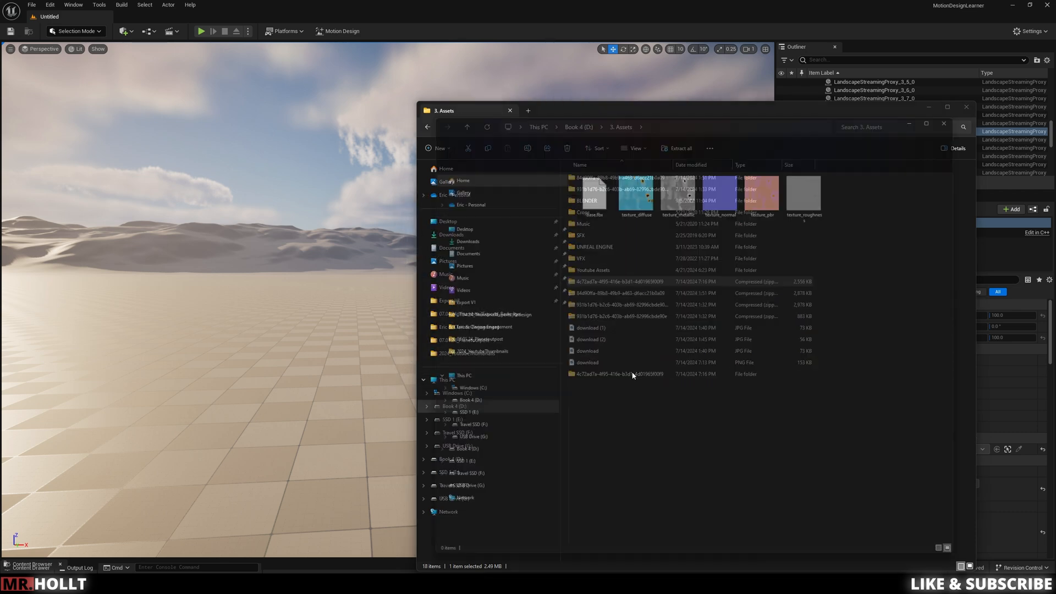
double_click(618, 374)
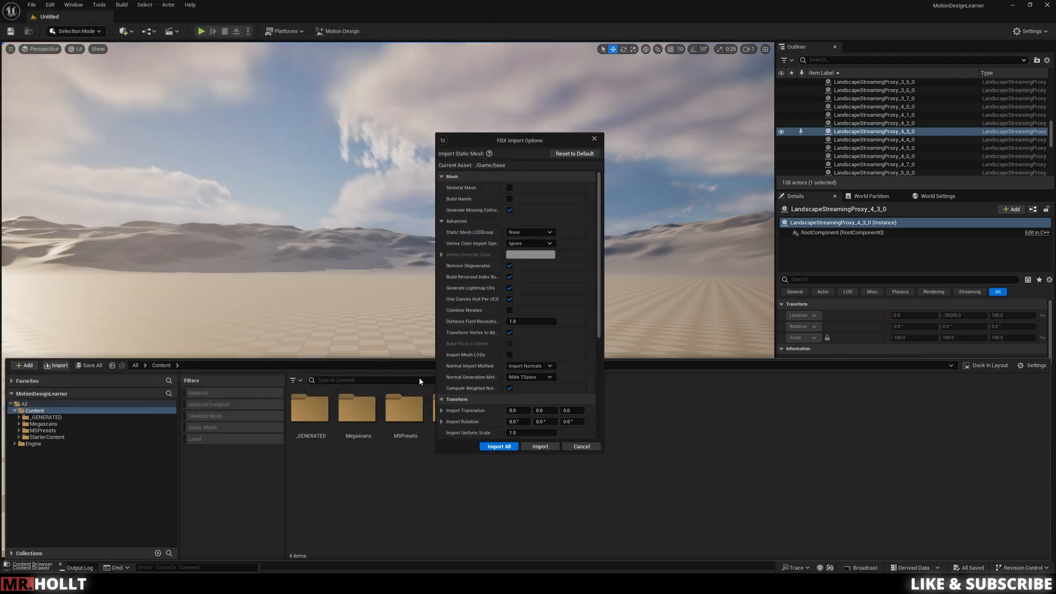
Import the alien FBX as a skeletal mesh with Advanced settings collapsed
click(509, 187)
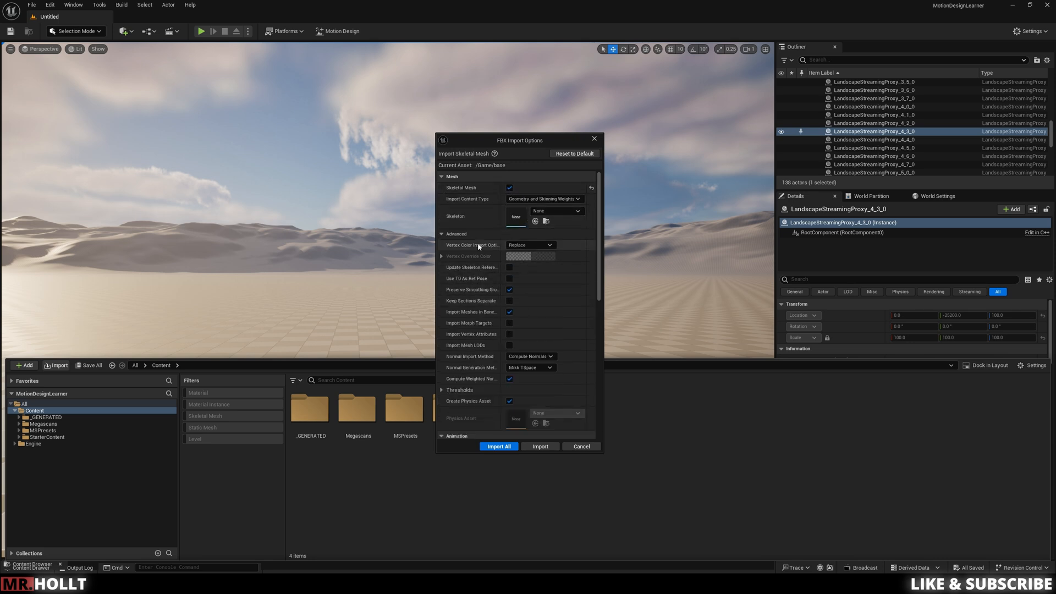
click(441, 175)
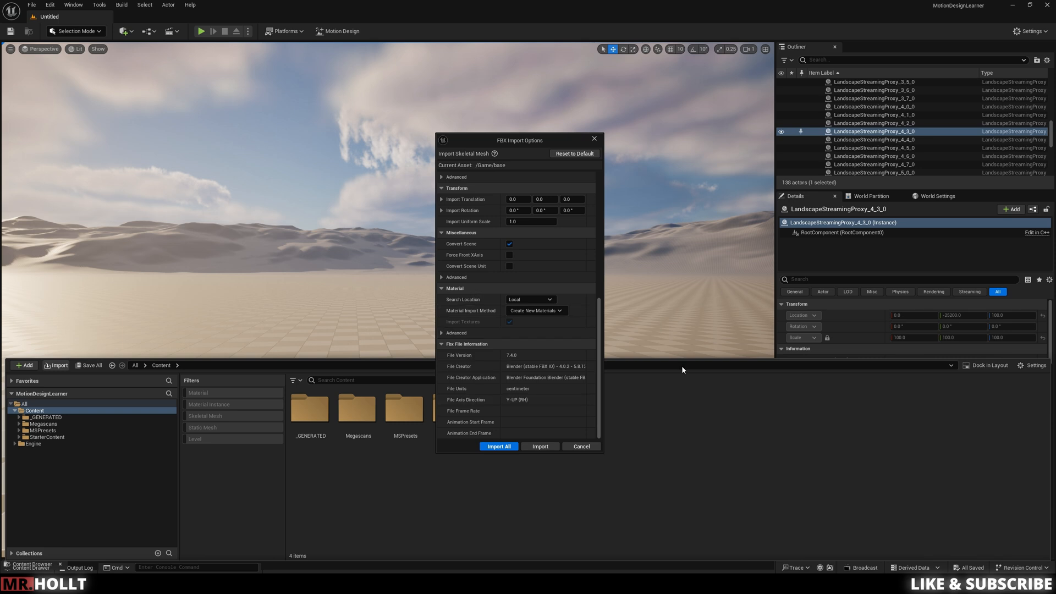
click(499, 446)
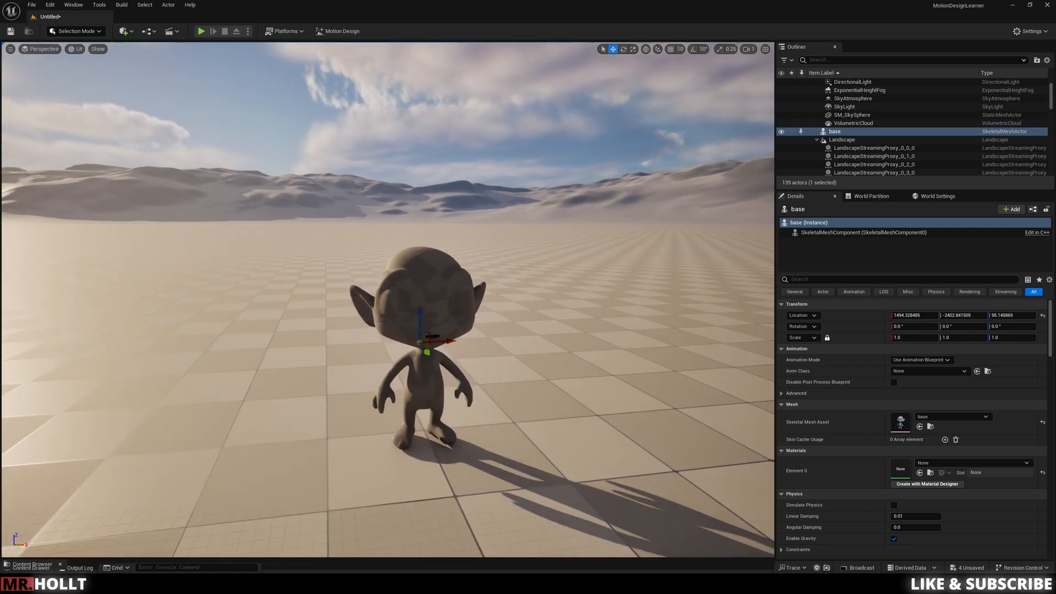
Open the Content Drawer to receive the five alien texture images
click(30, 566)
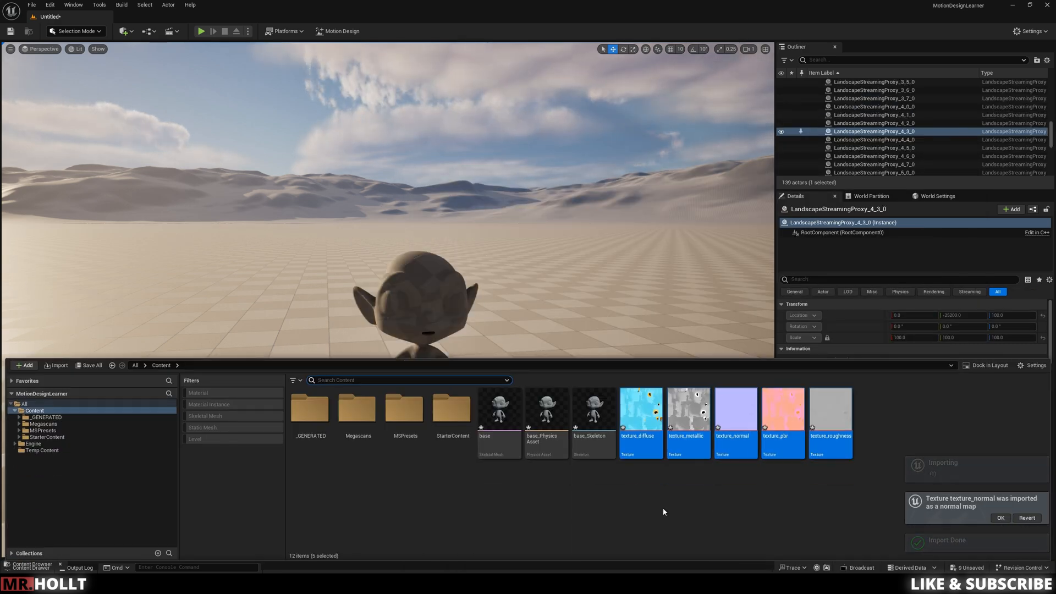
Create the M_Alien material asset and open it in the material editor
click(24, 365)
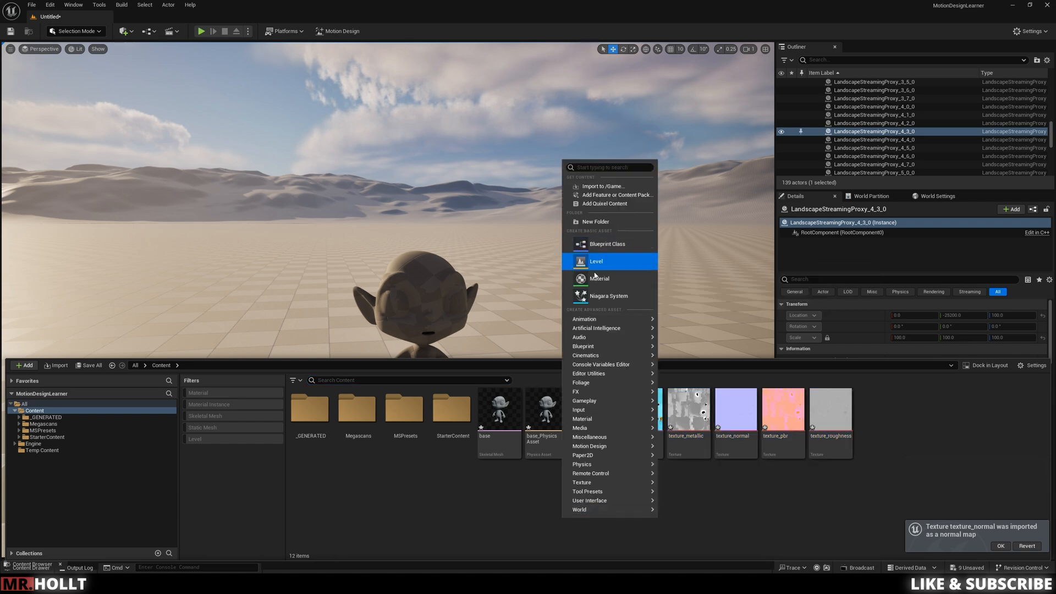
click(598, 278)
text(M_Alien)
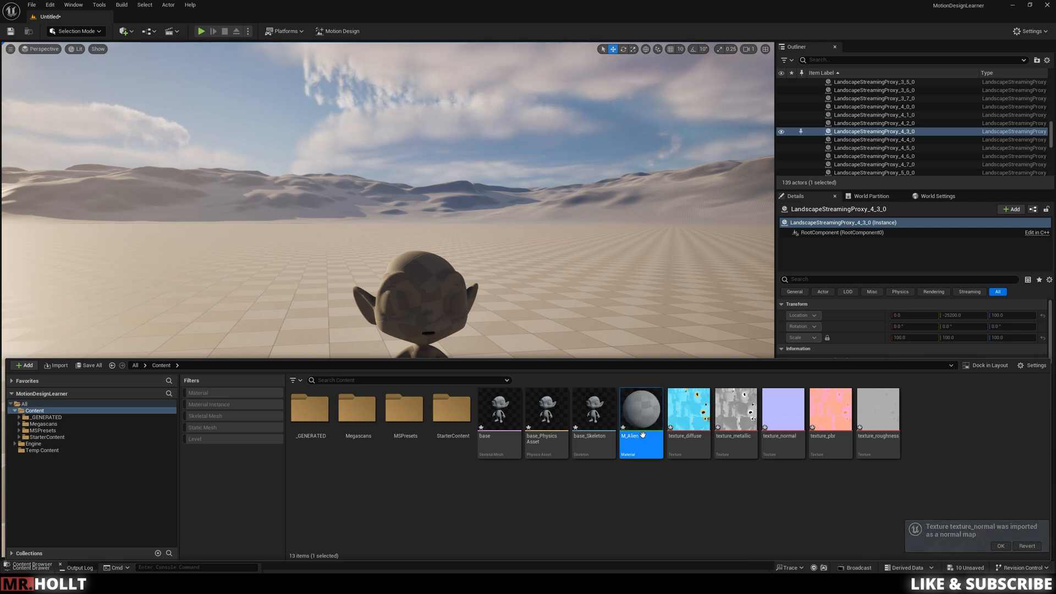
double_click(640, 408)
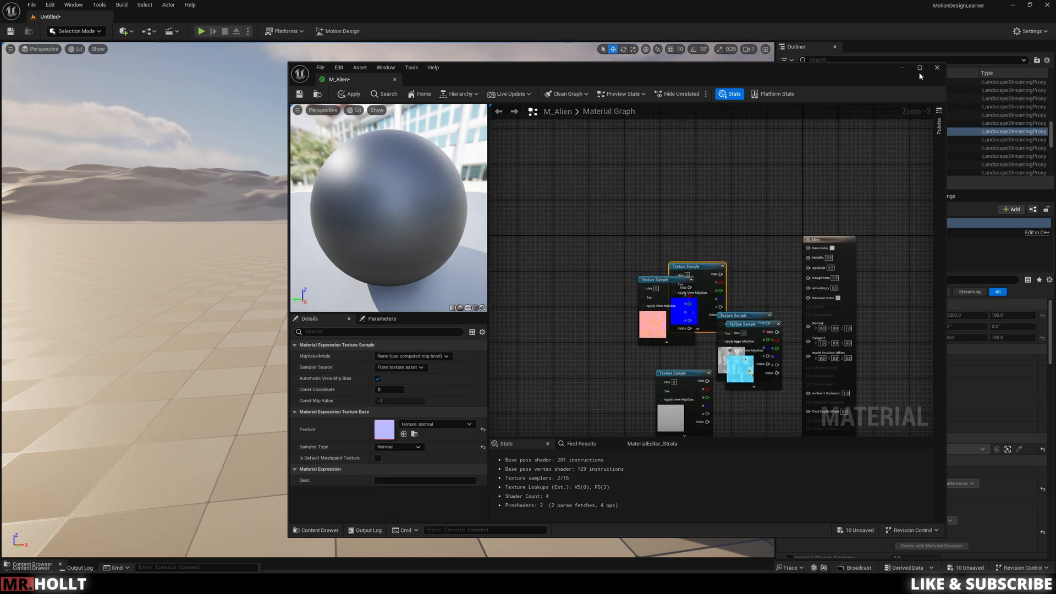
Maximize the M_Alien material editor and select the colour texture sample node
click(919, 68)
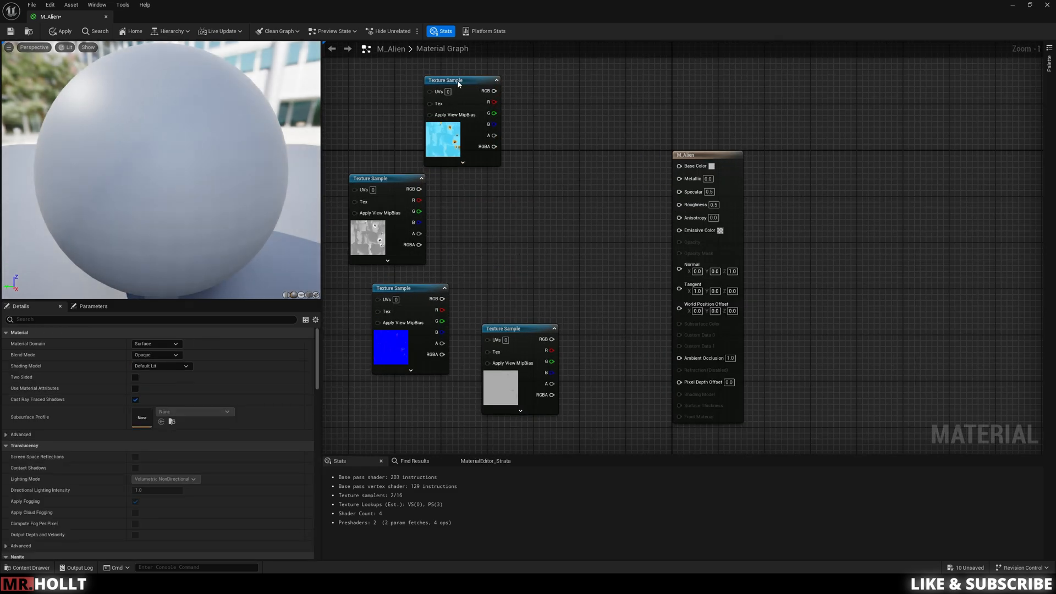
click(445, 80)
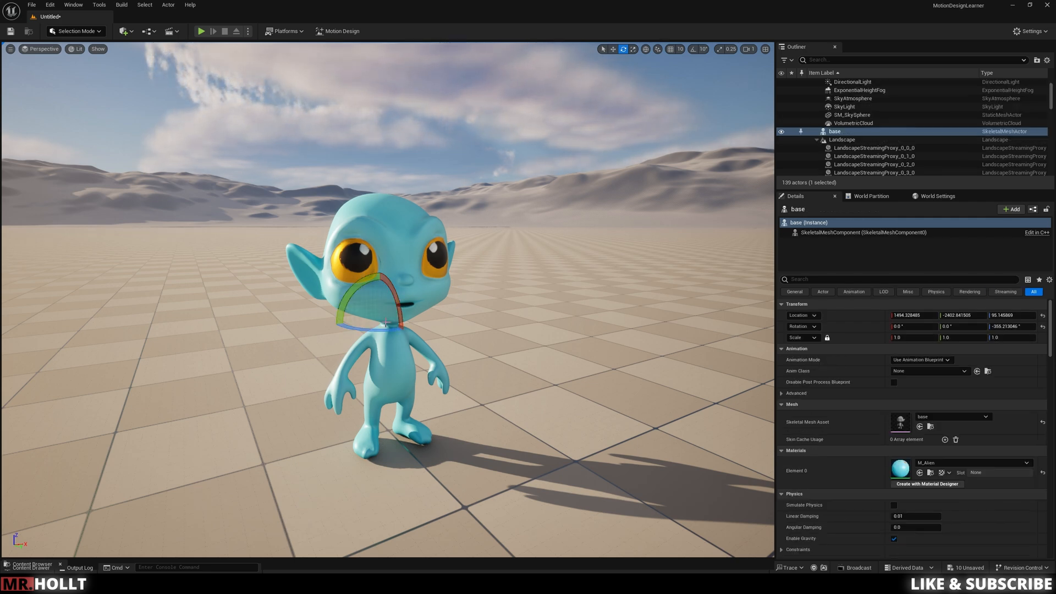
Deselect the blue, orange-eyed alien to view it cleanly in the desert level
click(873, 131)
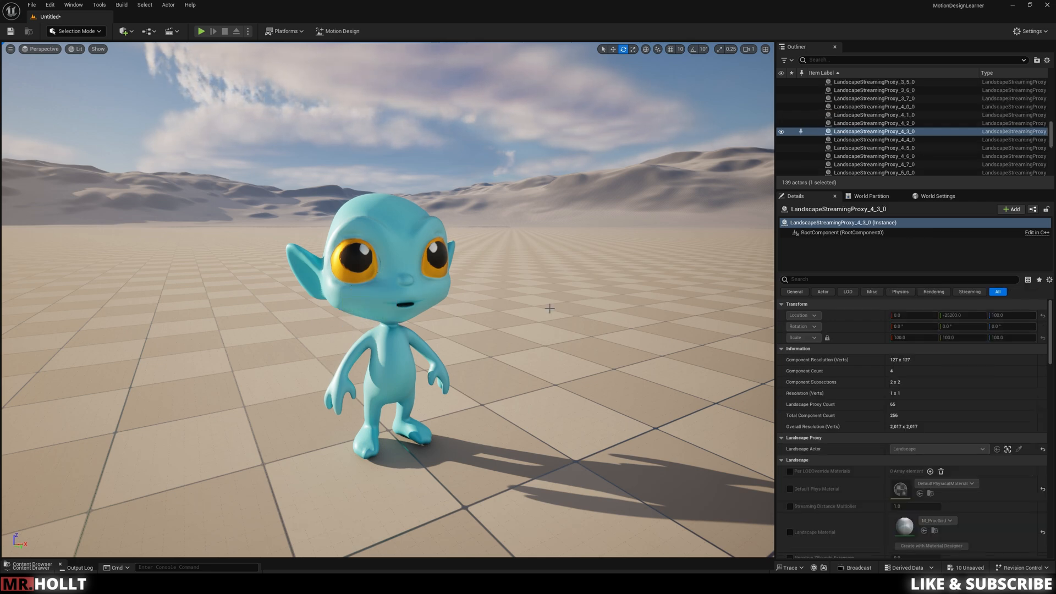